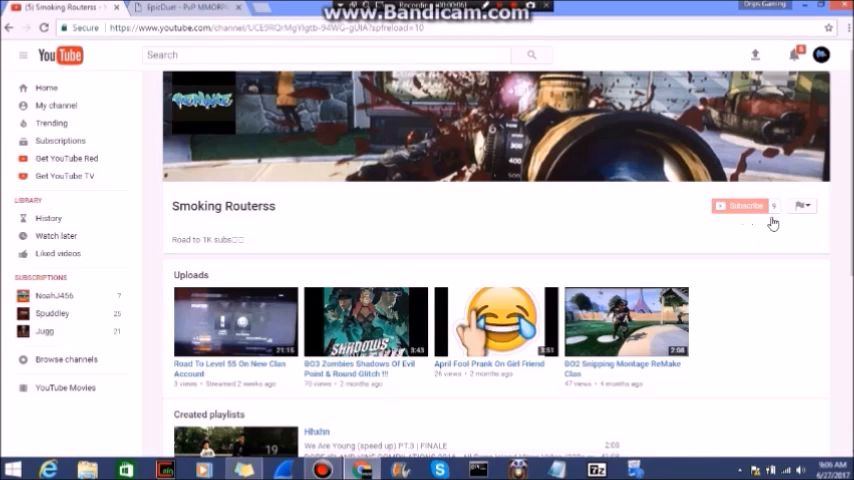
# Subscribe to Smoking Routerss and save the all-notifications setting for the channel.
pyautogui.click(742, 206)
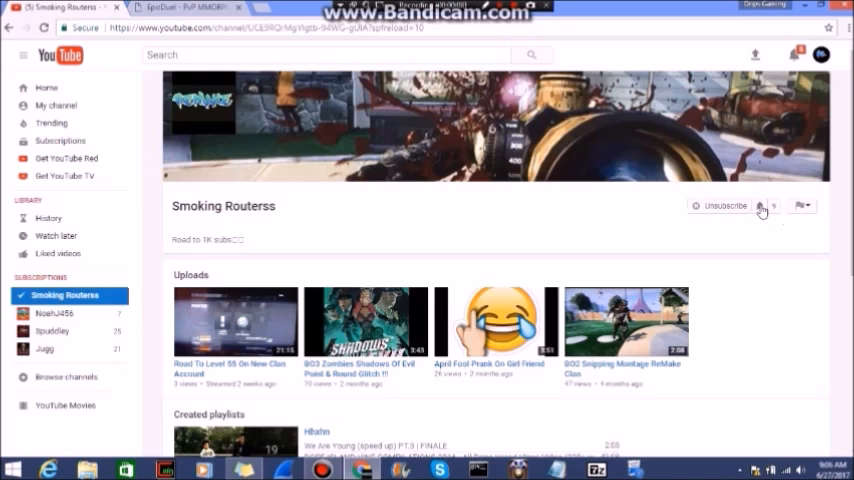
pyautogui.click(760, 210)
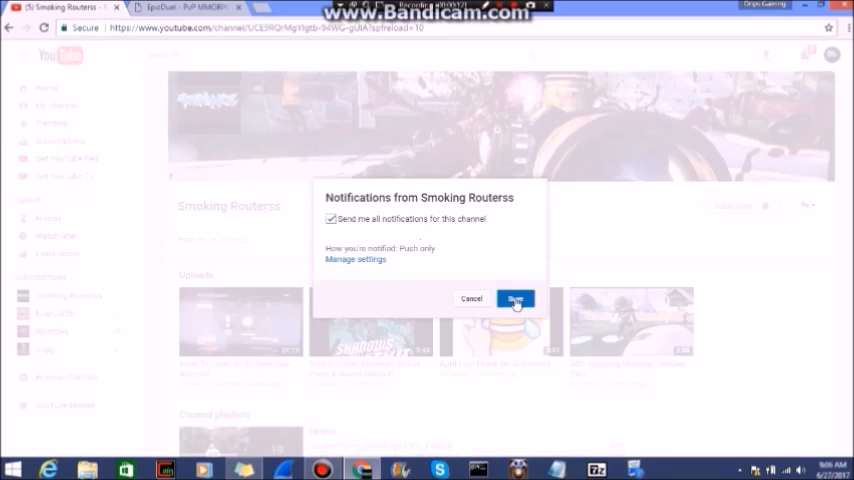
pyautogui.click(516, 300)
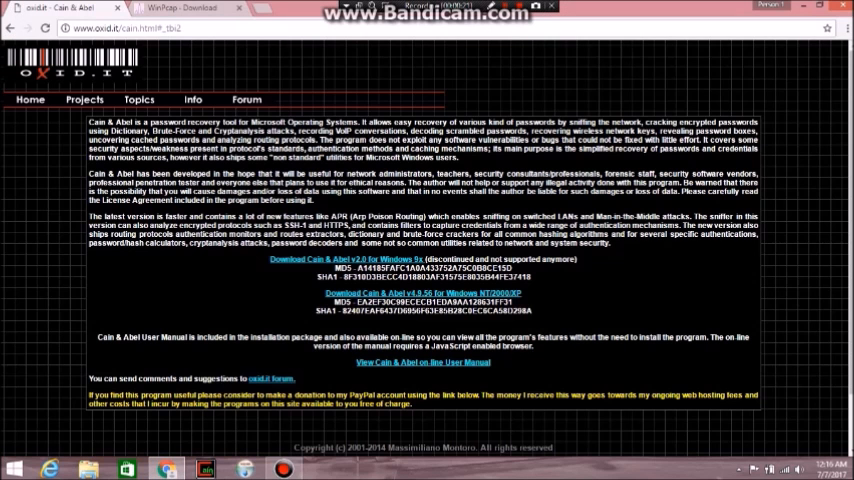
# Add a new blank Chrome tab beside the Cain & Abel and WinPcap pages.
pyautogui.click(286, 8)
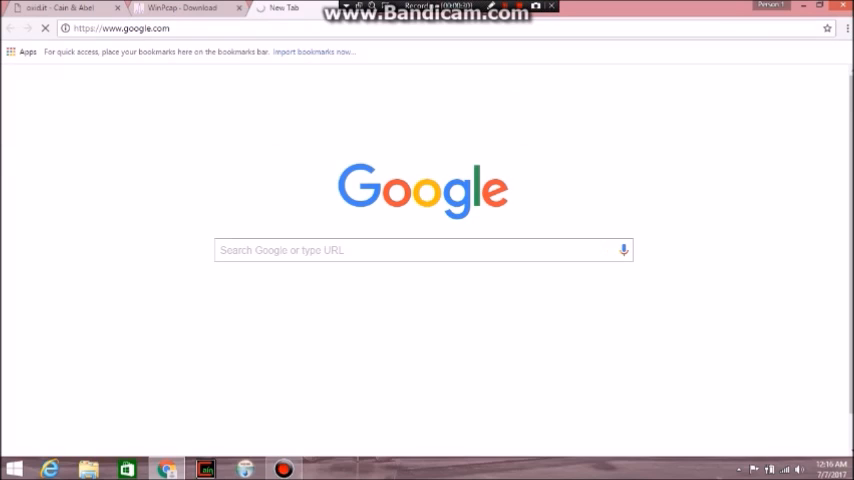
# Google 'cain and abel download' and go to the oxid.it Cain & Abel result.
pyautogui.click(420, 250)
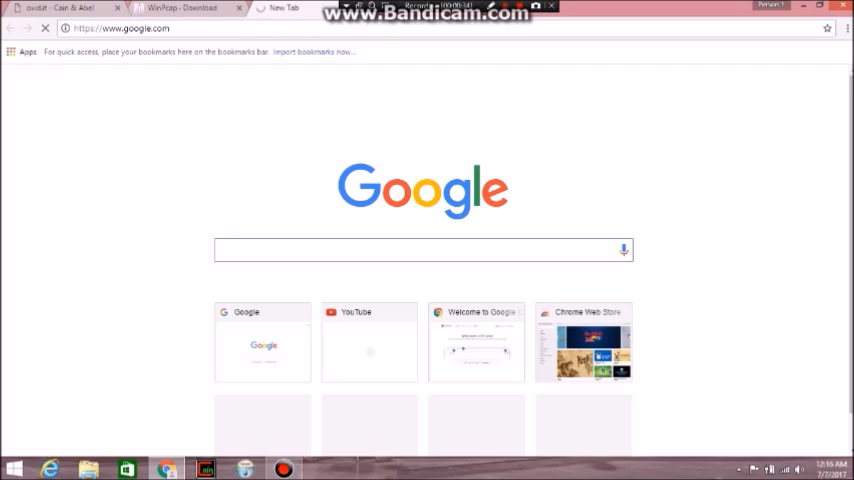
pyautogui.write('cain and abel download')
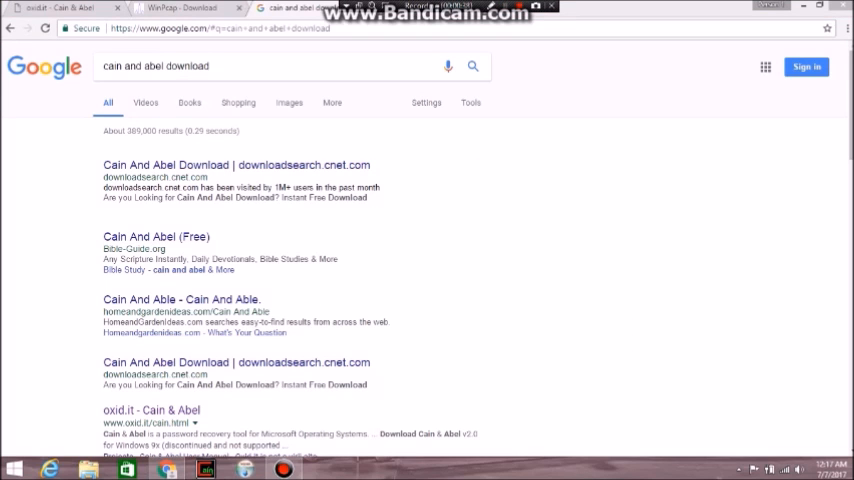
pyautogui.moveTo(150, 410)
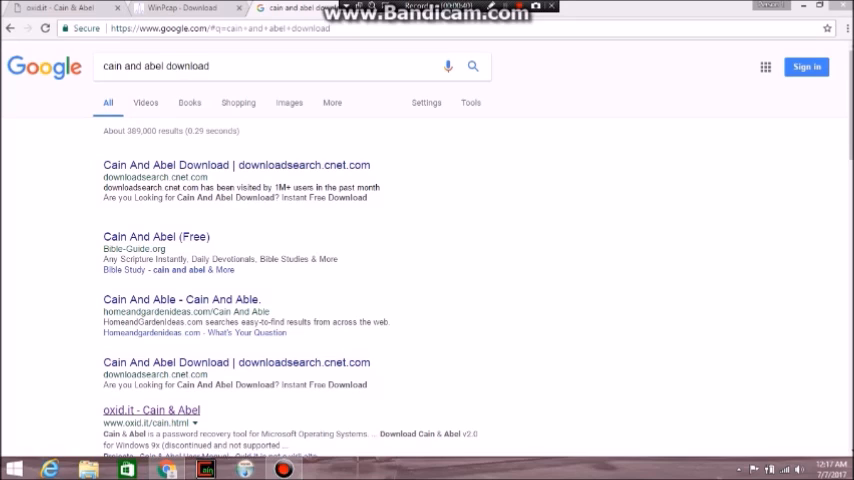
pyautogui.moveTo(152, 410)
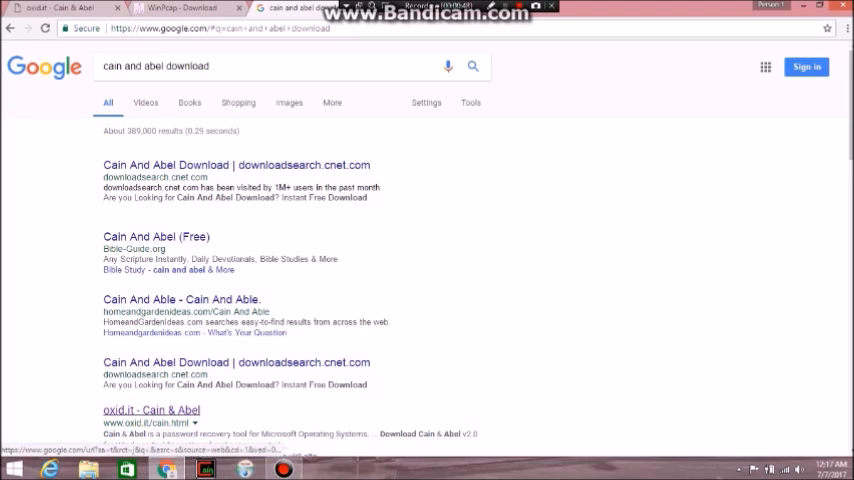
pyautogui.click(150, 410)
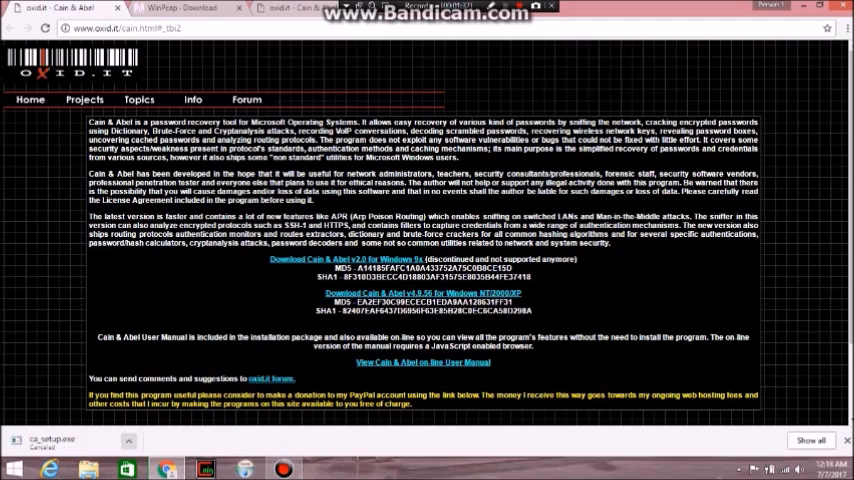
# Run the downloaded ca_setup.exe installer, launching the WinPcap 4.1.3 setup.
pyautogui.click(184, 8)
pyautogui.write('https://www.google.com')
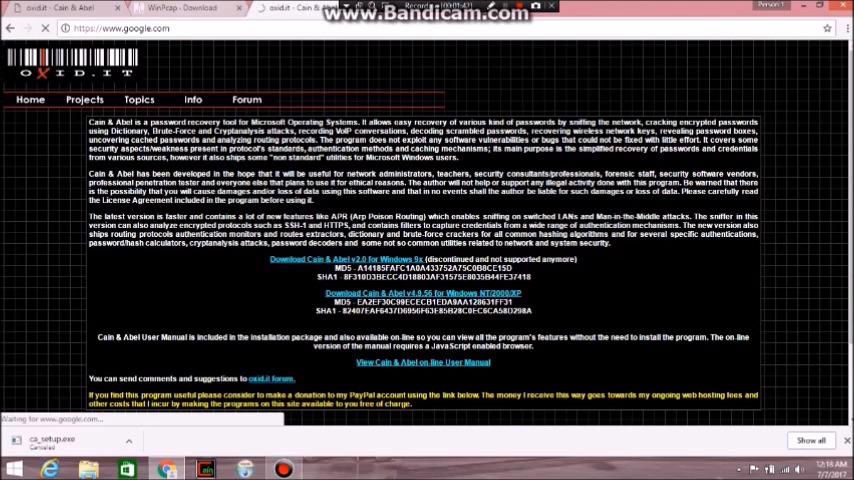
pyautogui.click(188, 8)
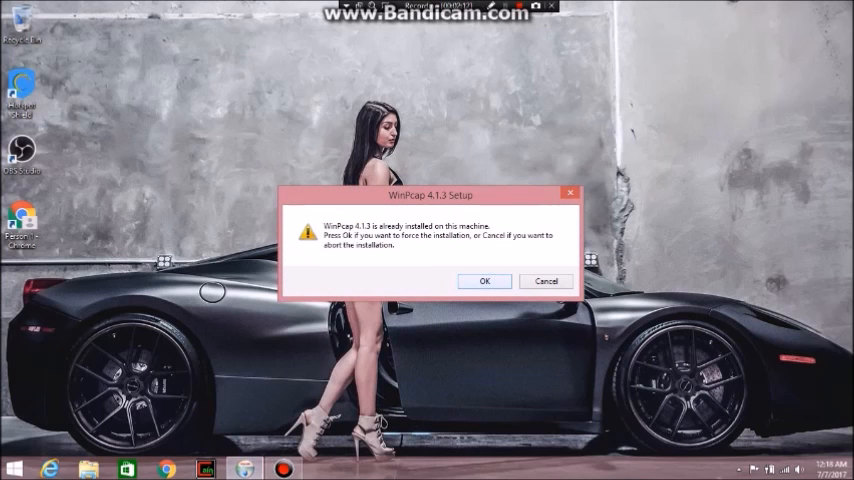
# Force-reinstall WinPcap 4.1.3 with the driver starting automatically at boot.
pyautogui.click(484, 280)
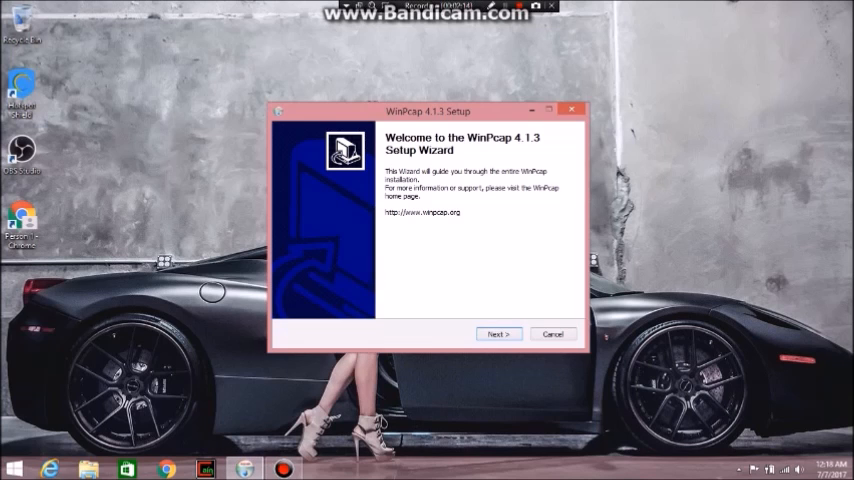
pyautogui.click(500, 332)
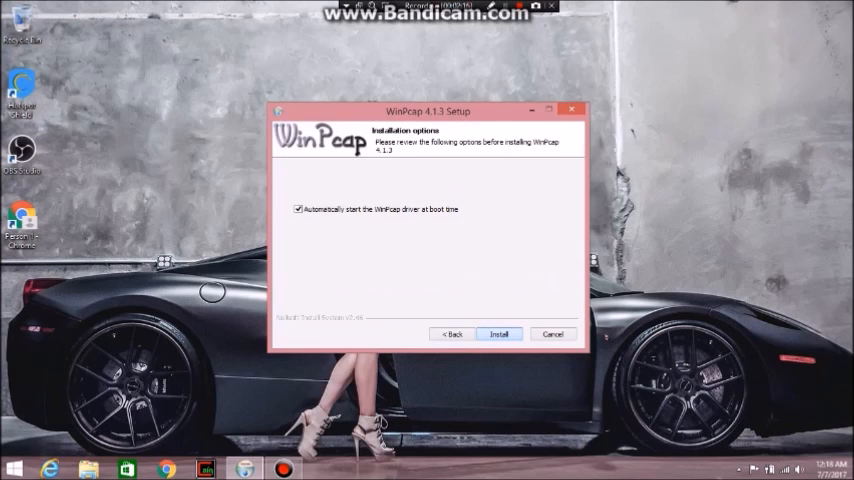
pyautogui.click(500, 332)
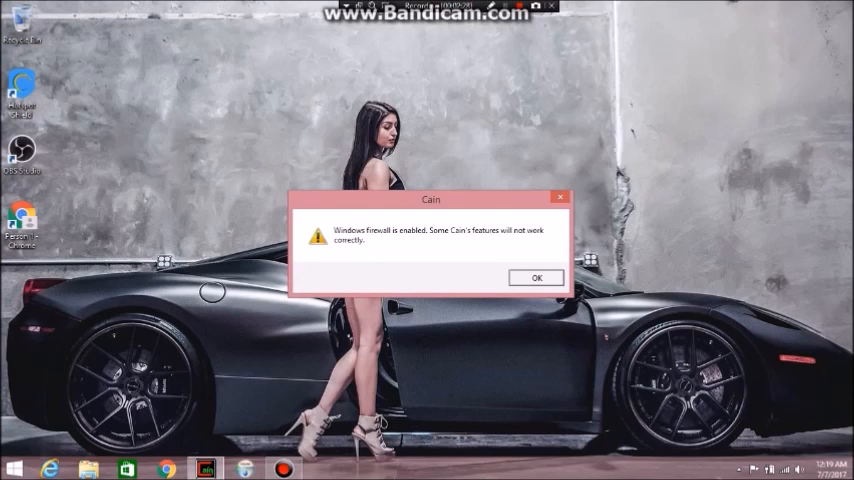
# Acknowledge the Windows Firewall warning and bring up Cain's Configuration dialog.
pyautogui.click(536, 276)
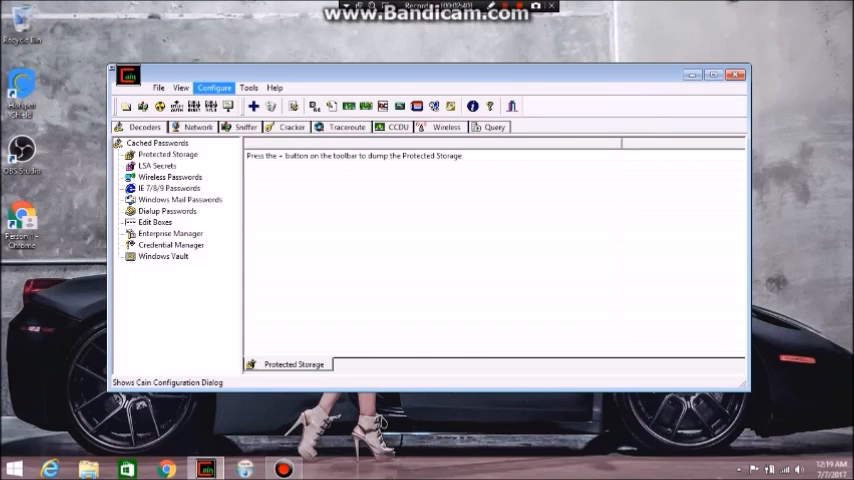
pyautogui.click(214, 88)
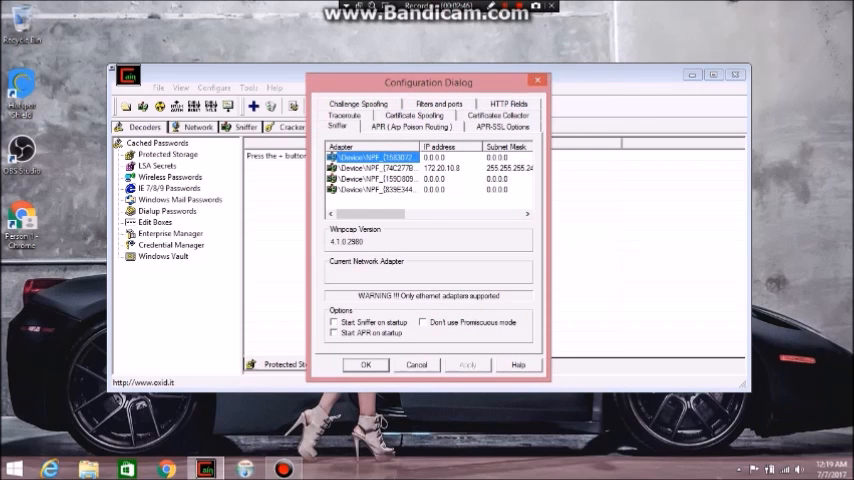
# Make the adapter with an IP address the sniffing adapter, enable sniffer on startup, and save.
pyautogui.click(400, 168)
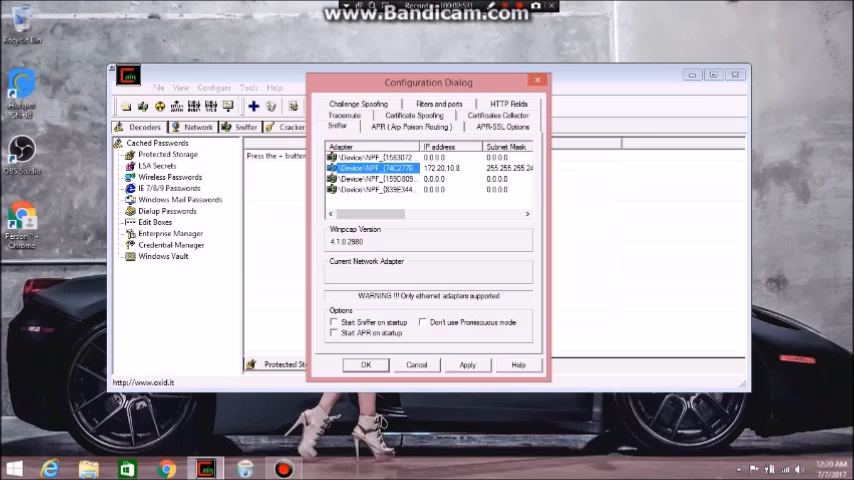
pyautogui.click(376, 168)
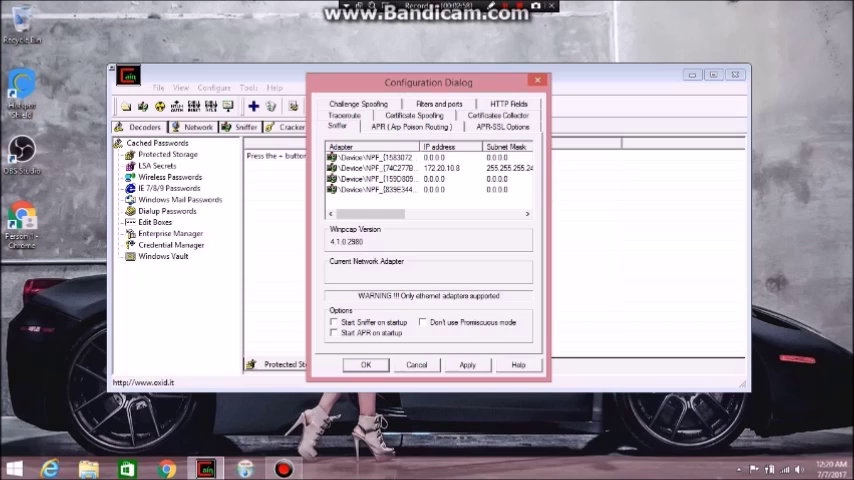
pyautogui.click(376, 156)
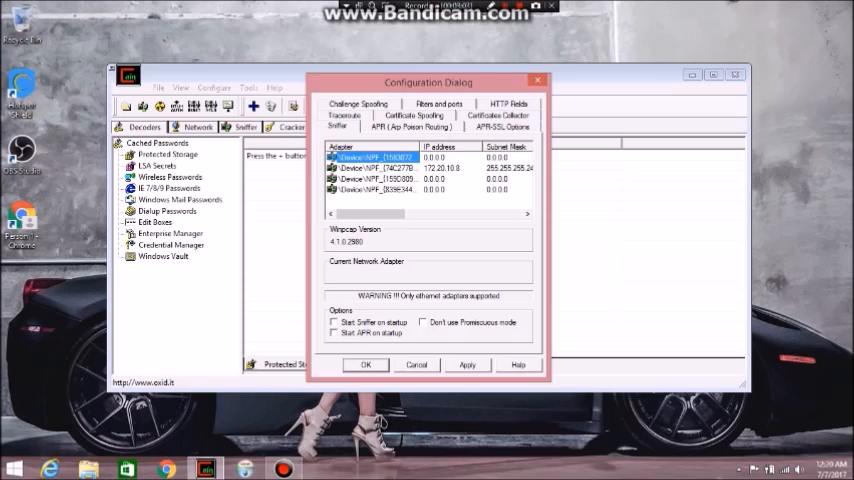
pyautogui.click(378, 168)
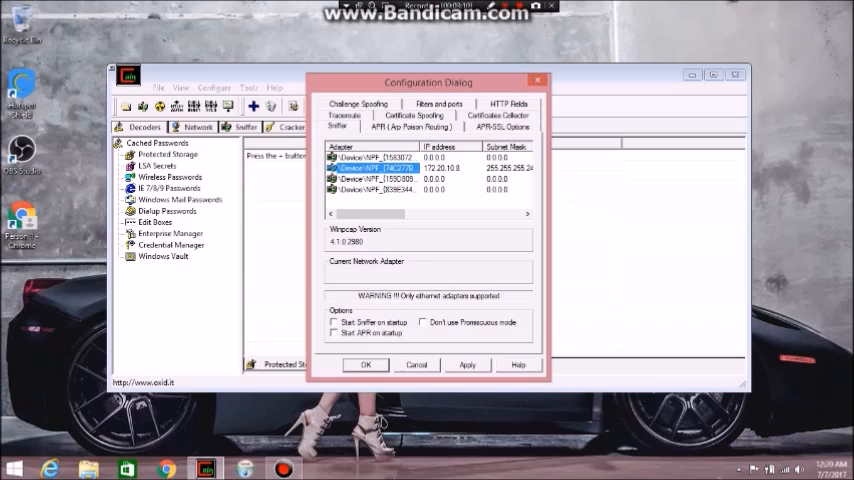
pyautogui.click(332, 322)
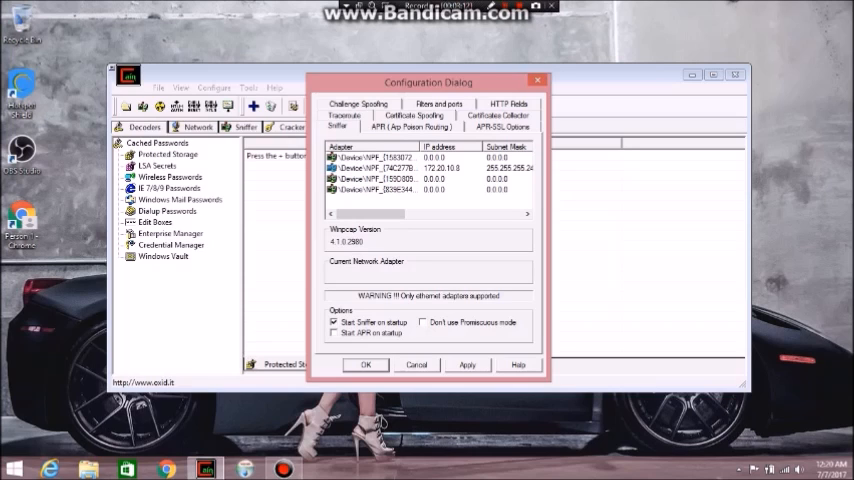
pyautogui.click(380, 168)
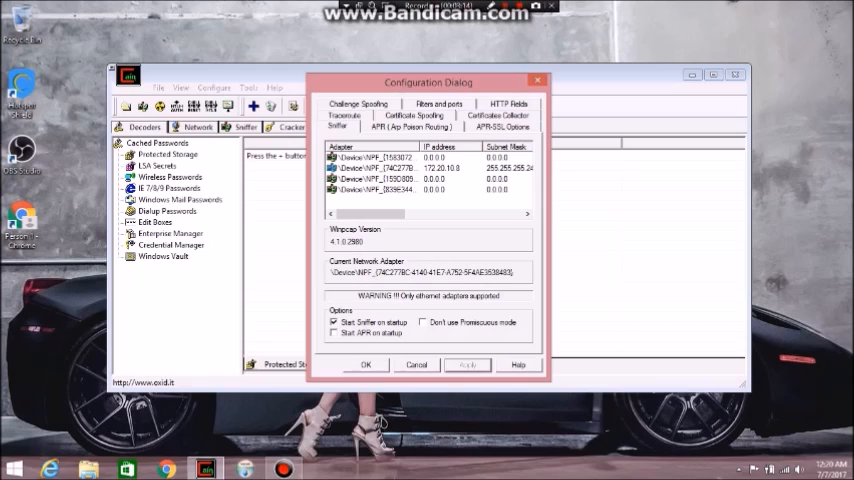
pyautogui.click(400, 168)
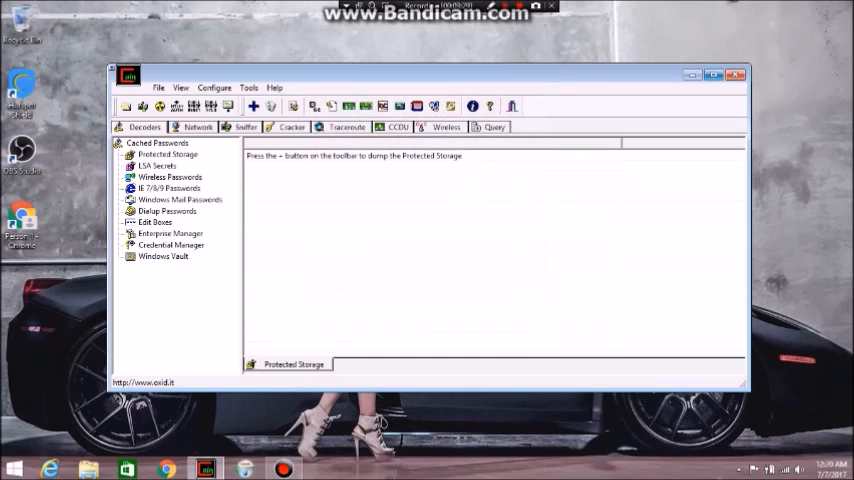
# Activate the sniffer after the not-activated warning and bring up the MAC Address Scanner.
pyautogui.click(722, 74)
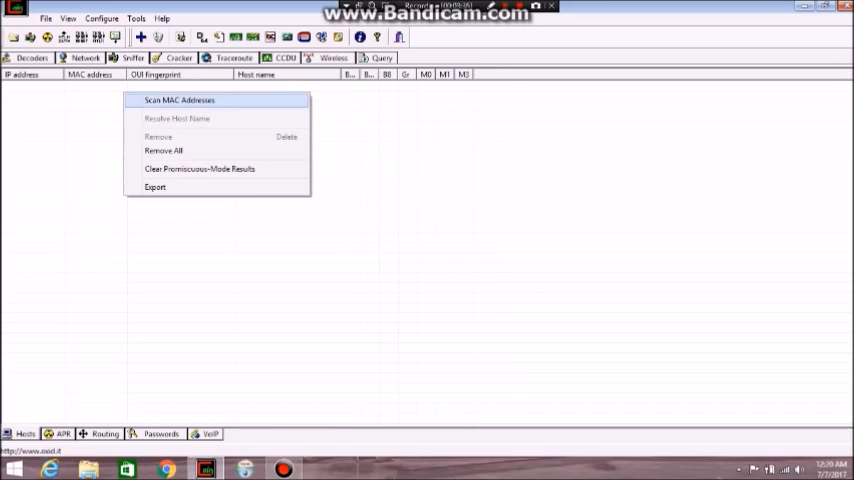
pyautogui.click(178, 100)
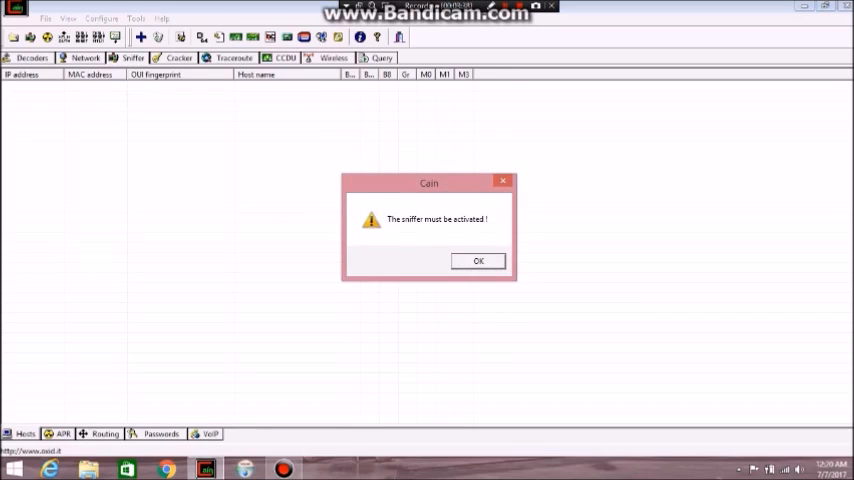
pyautogui.click(476, 260)
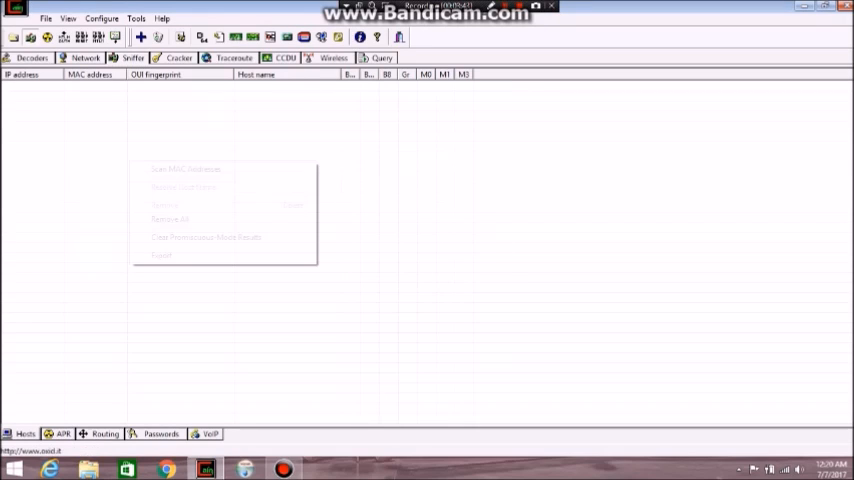
pyautogui.click(184, 168)
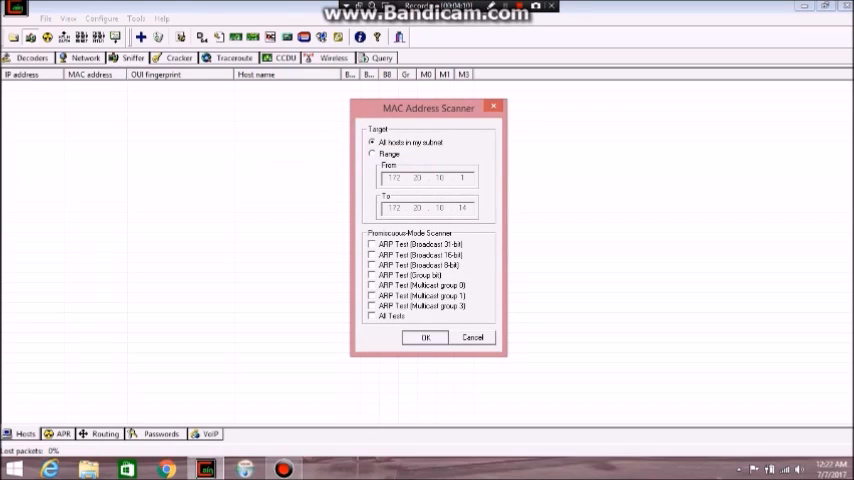
# Scan all hosts in the subnet for MAC addresses, then switch to the APR poisoning view.
pyautogui.click(424, 336)
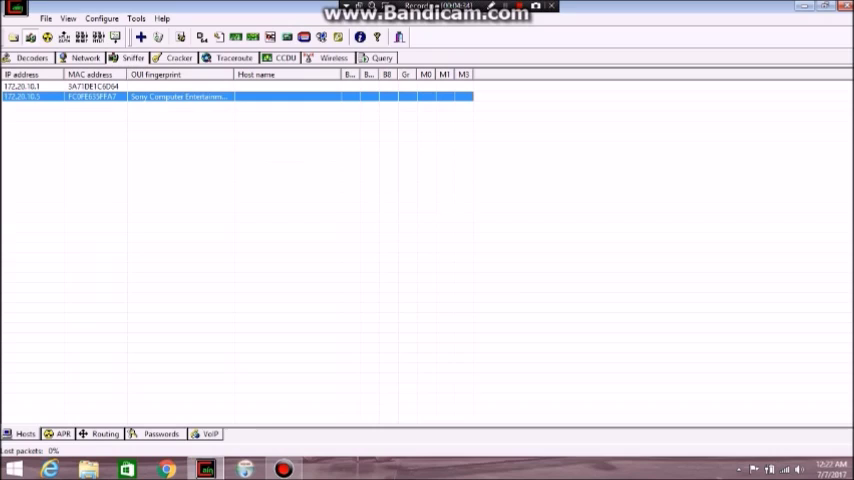
pyautogui.click(64, 432)
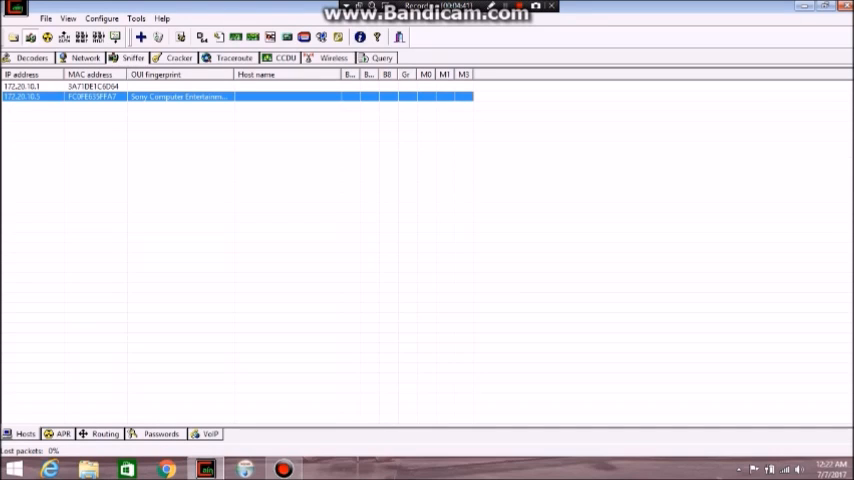
pyautogui.click(64, 432)
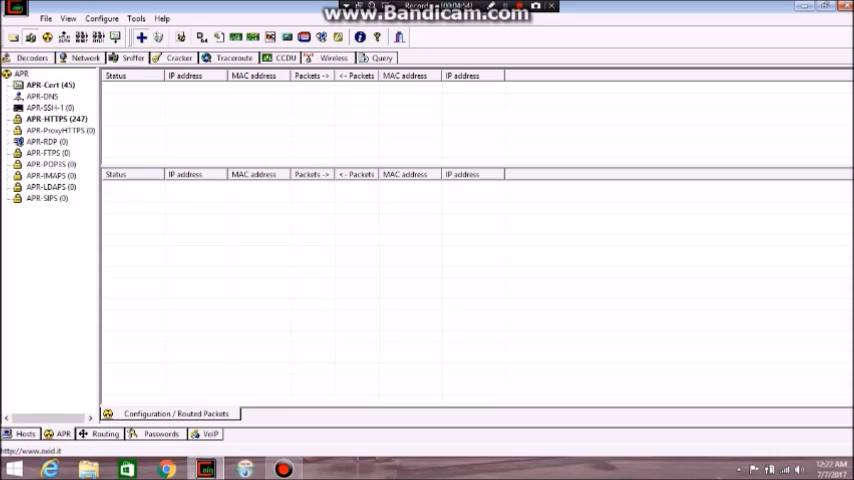
# Start a new ARP poison route and pick the router as its first host.
pyautogui.click(140, 36)
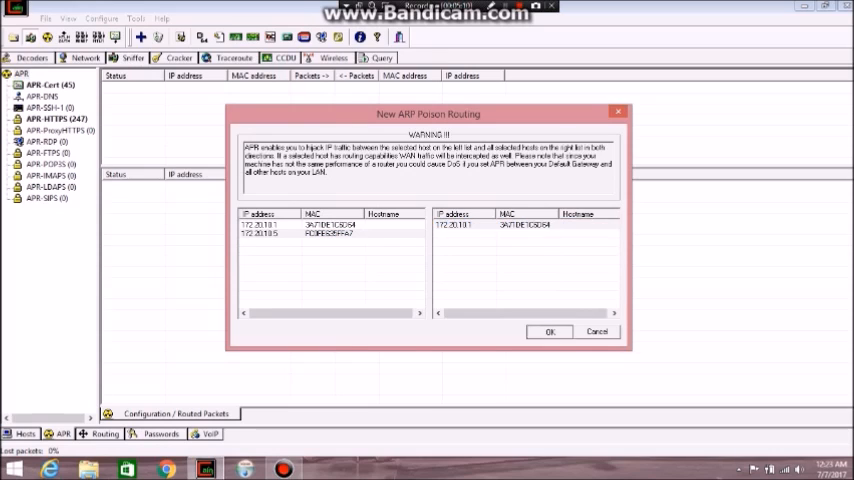
pyautogui.click(548, 332)
pyautogui.write('st')
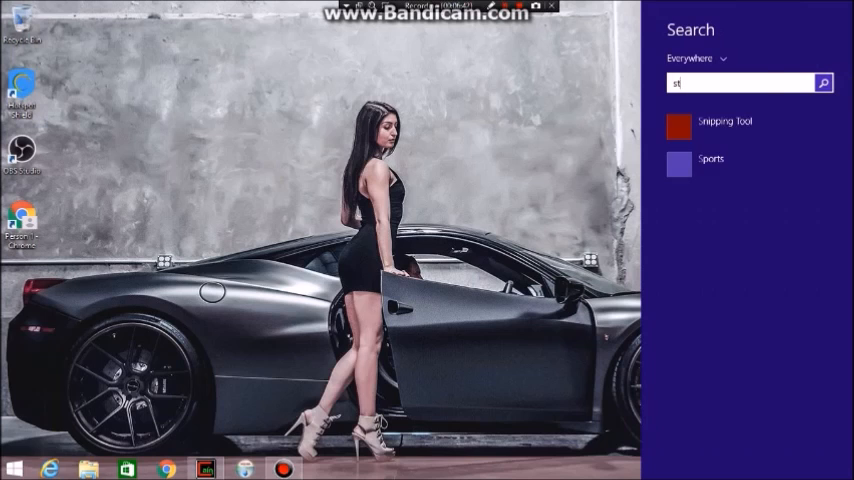
# Find and launch Sticky Notes from Windows Search to get a new desktop note.
pyautogui.write('l')
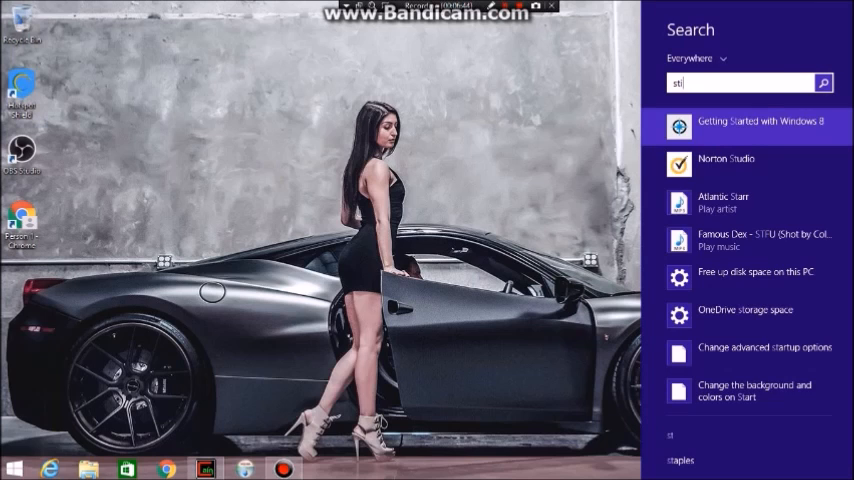
pyautogui.write('sticky Notes')
pyautogui.write('D')
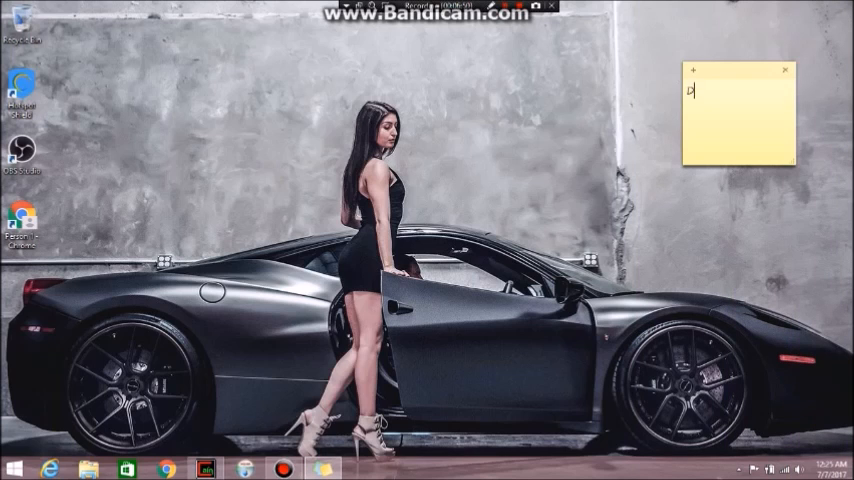
pyautogui.write('dd')
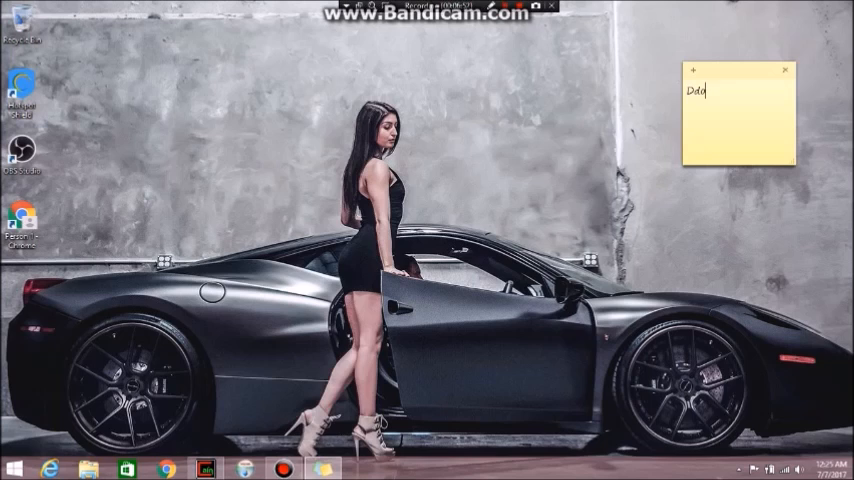
pyautogui.write('s')
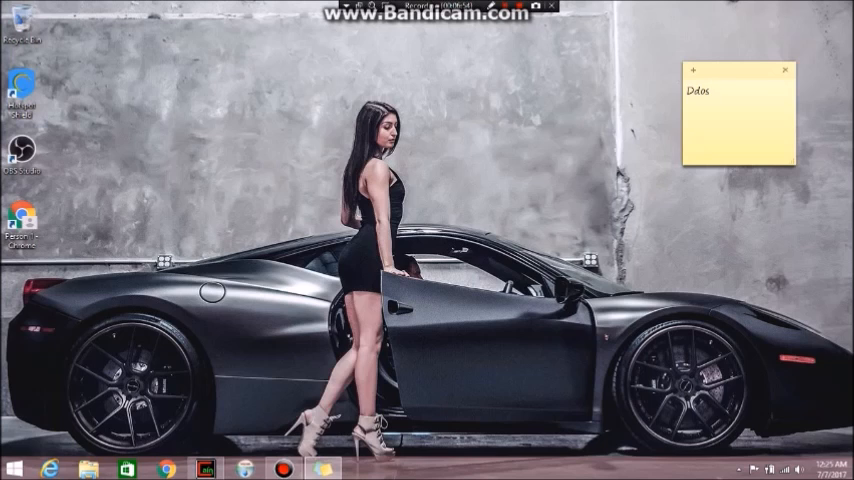
# Replace the note's placeholder text with new jotted text.
pyautogui.doubleClick(696, 90)
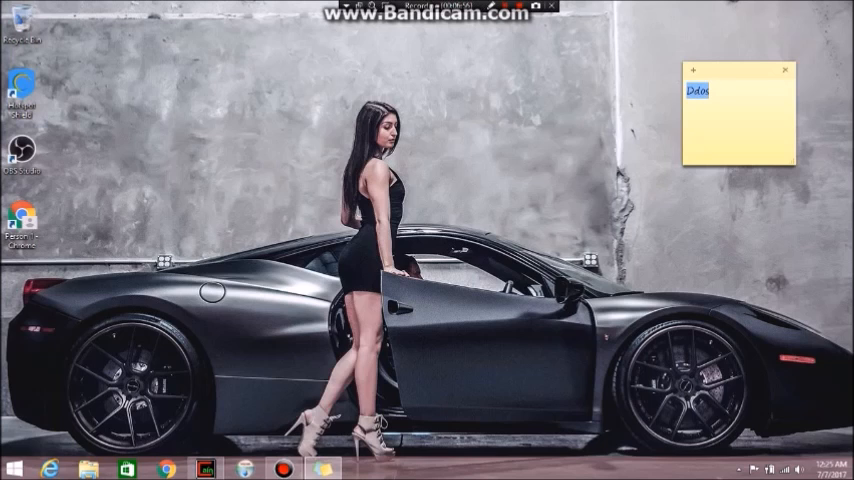
pyautogui.write('DO')
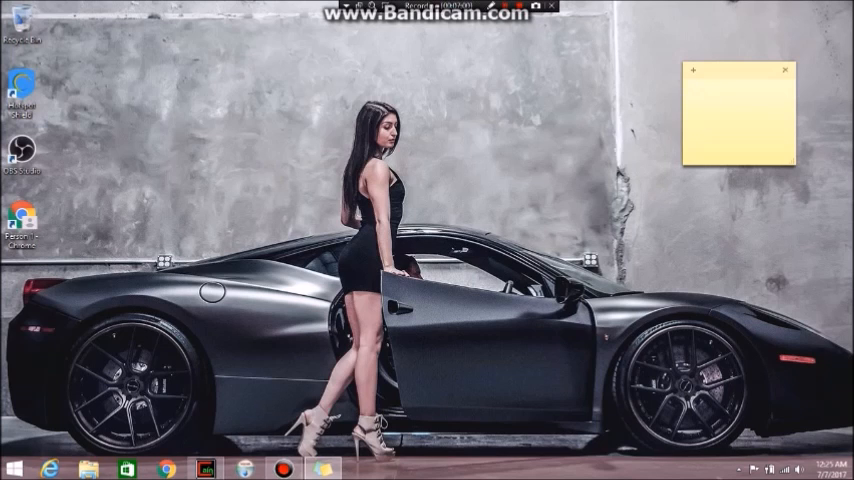
pyautogui.write('lpst')
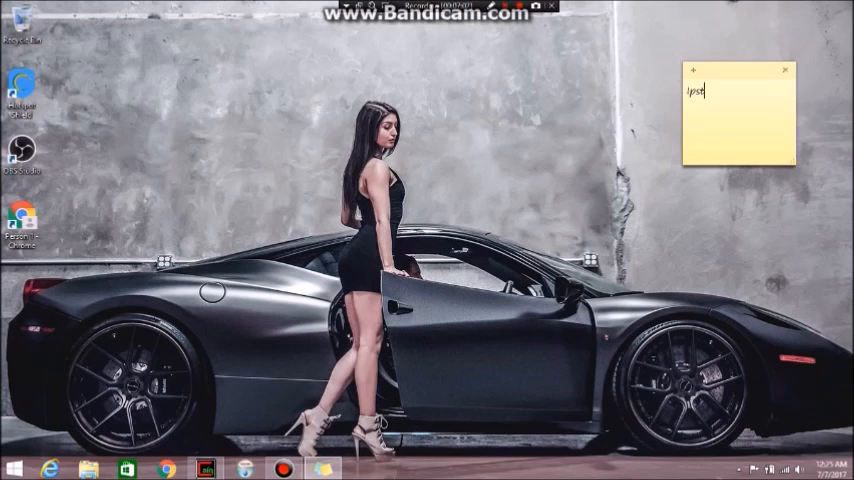